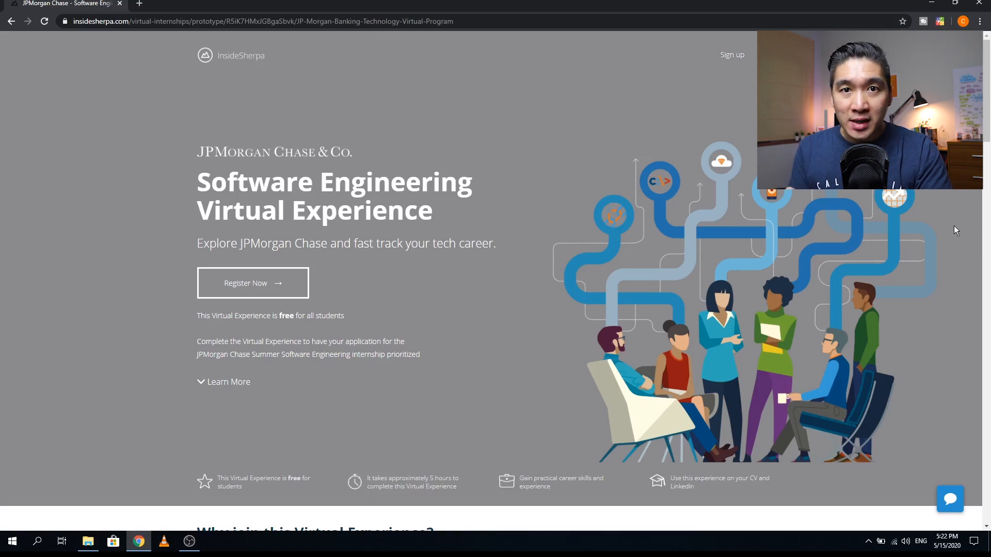
mouse_move(370, 372)
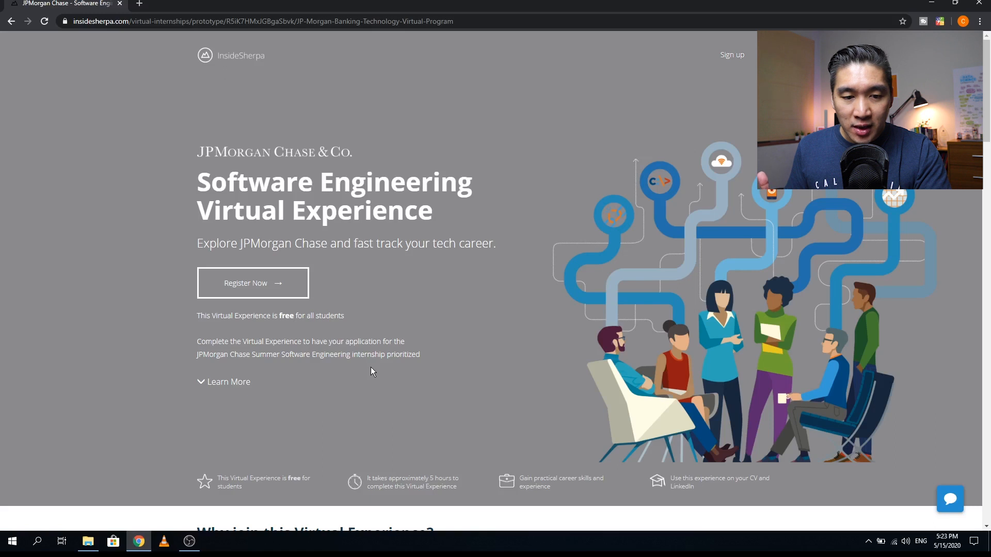
mouse_move(323, 343)
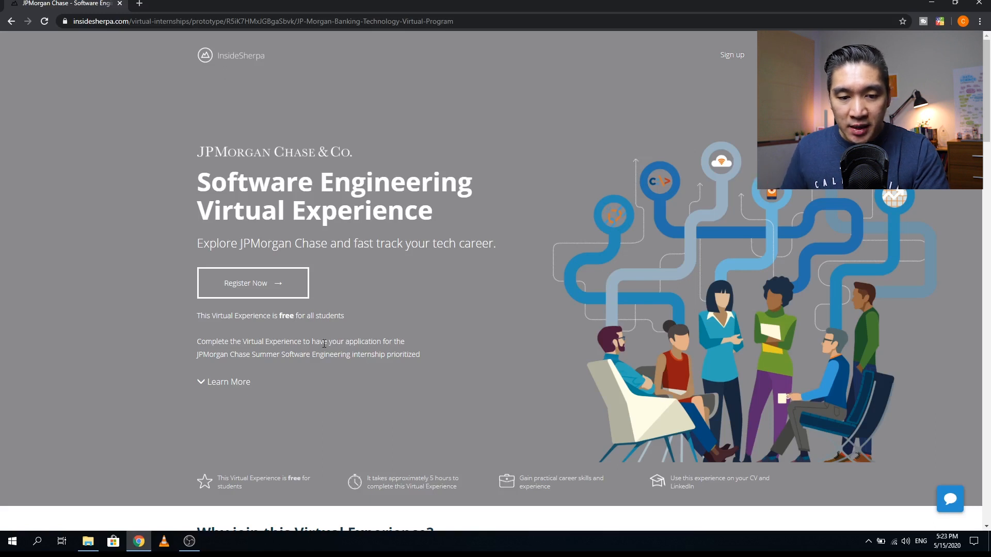
mouse_move(372, 367)
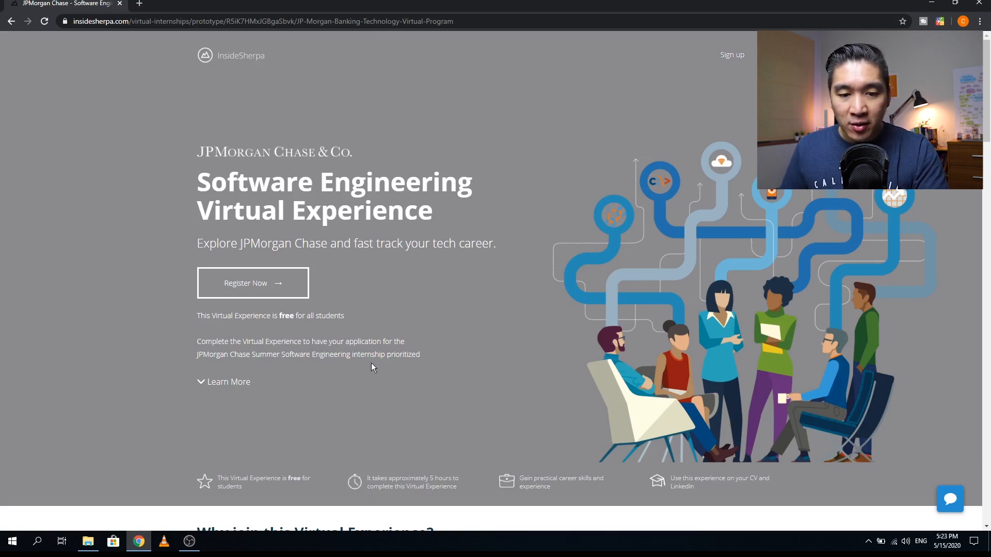
mouse_move(393, 364)
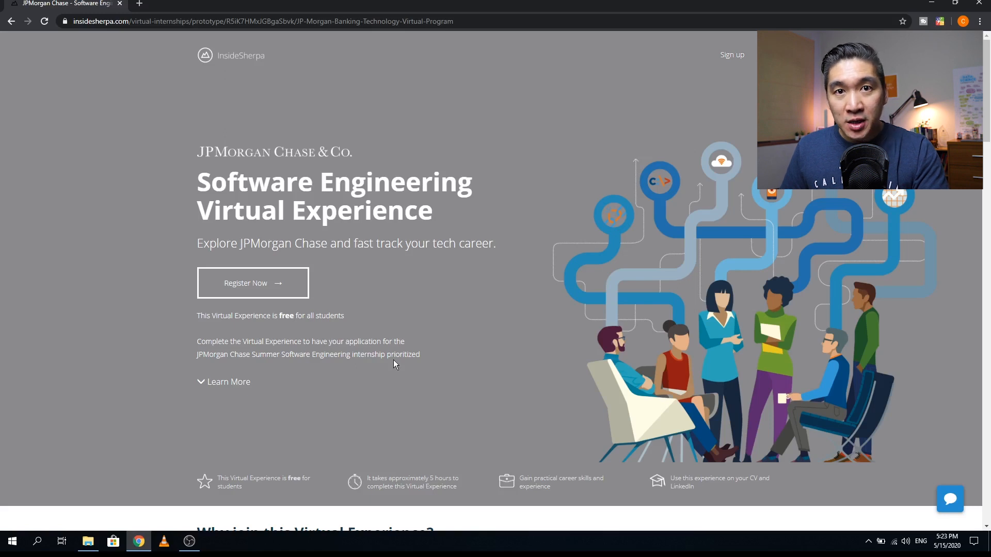
mouse_move(393, 366)
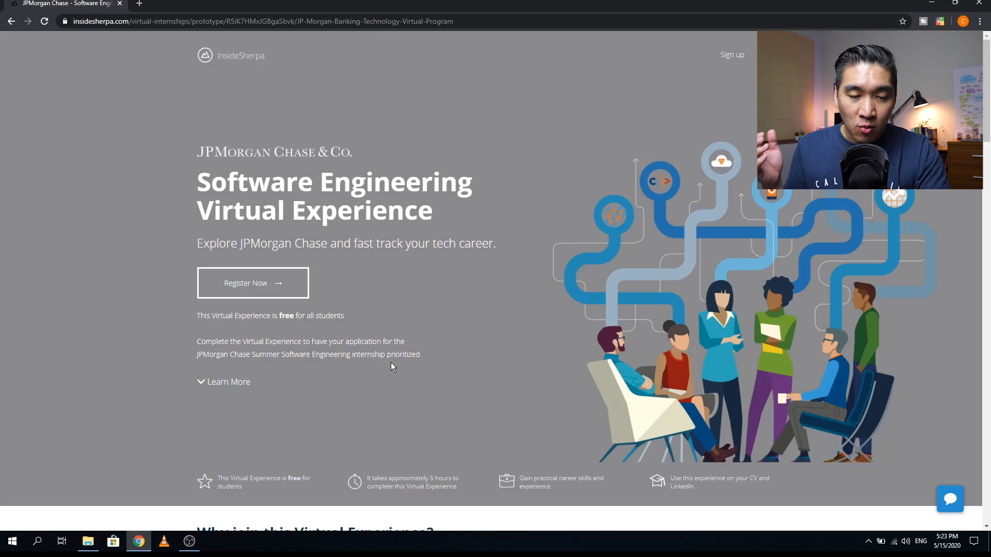
mouse_move(370, 371)
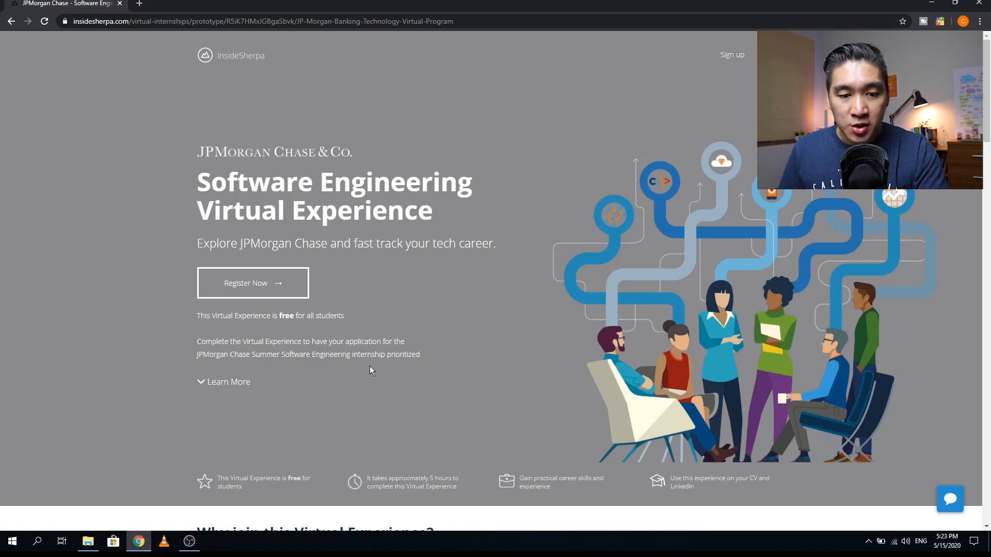
mouse_move(404, 337)
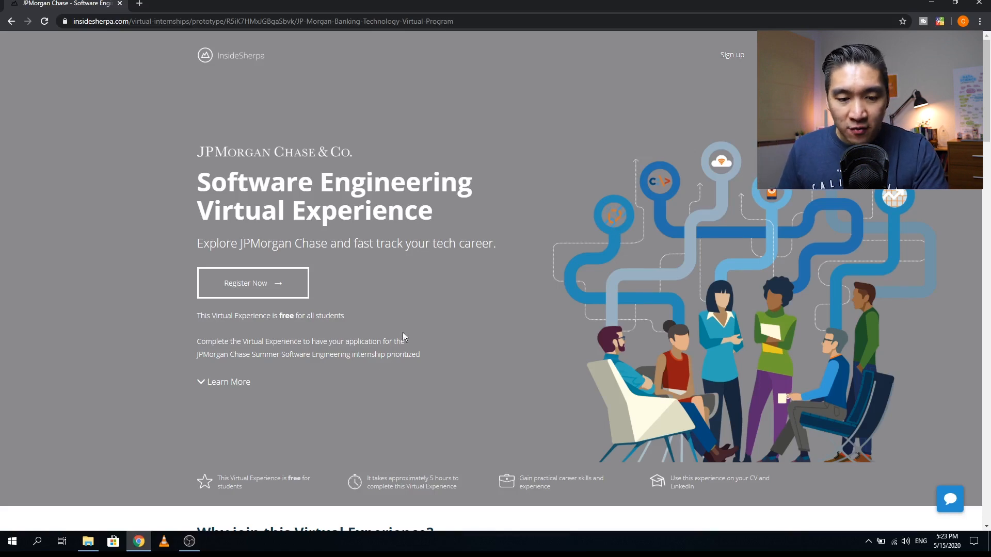
Scroll through 'Why join', highlighting the certificate of completion benefit, down to the intro video
scroll("down", 3)
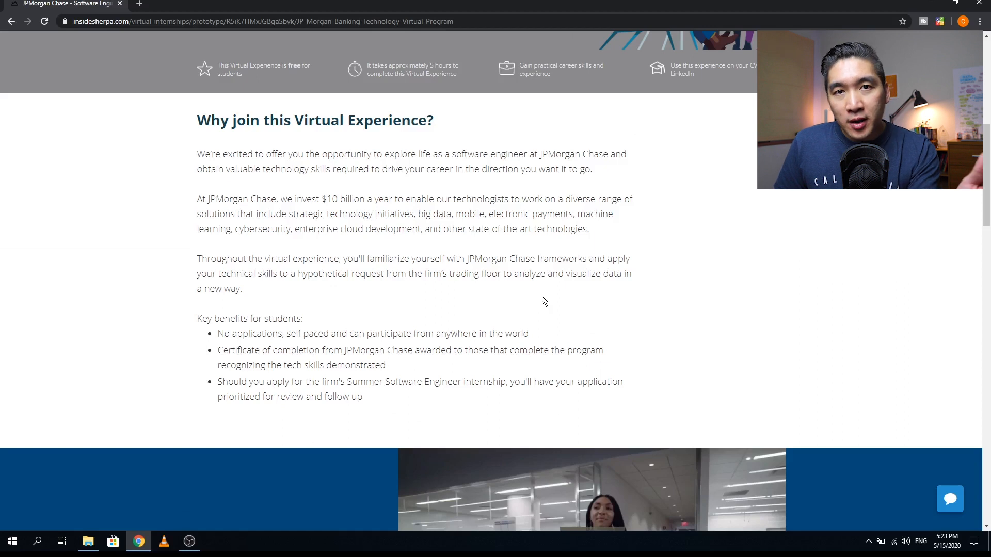
mouse_move(529, 307)
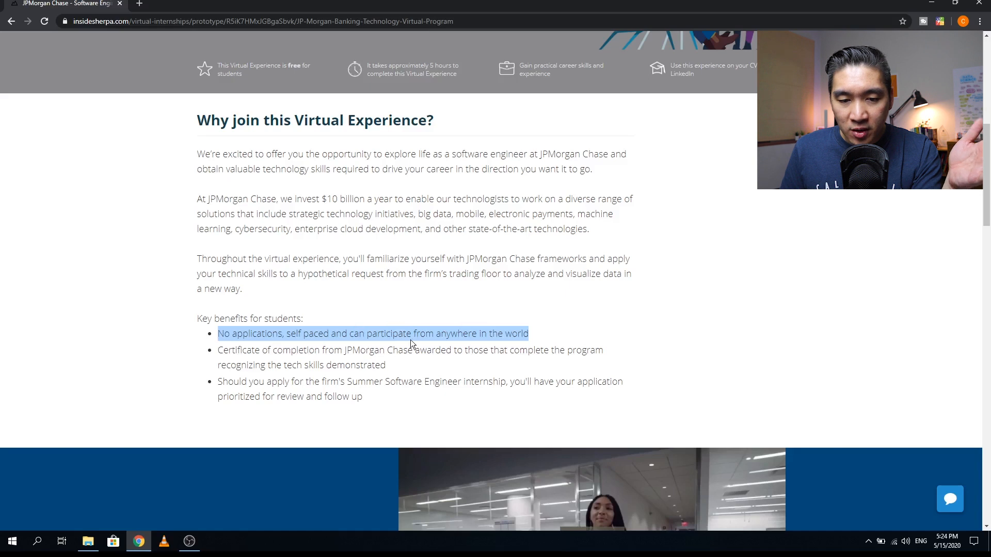
mouse_move(486, 321)
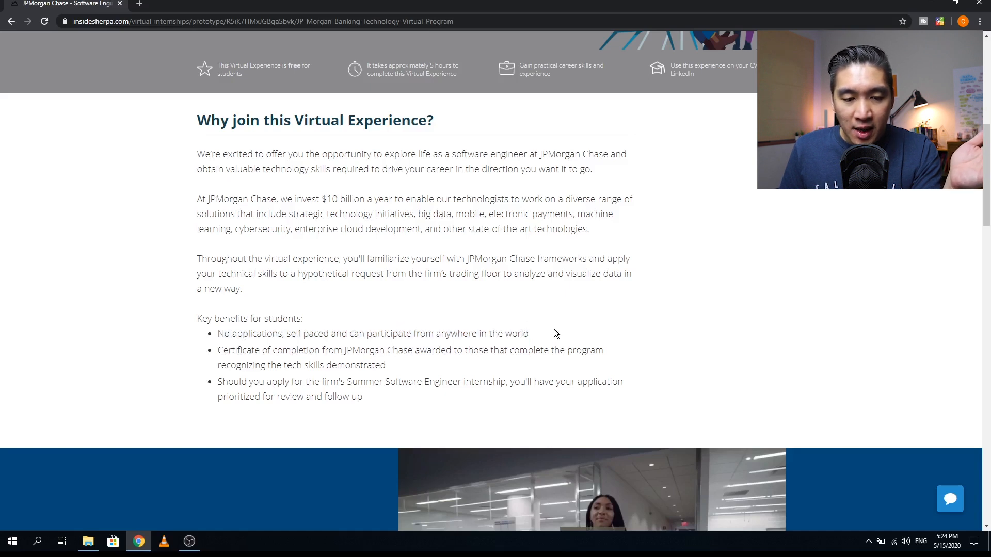
left_click_drag(218, 350, 388, 365)
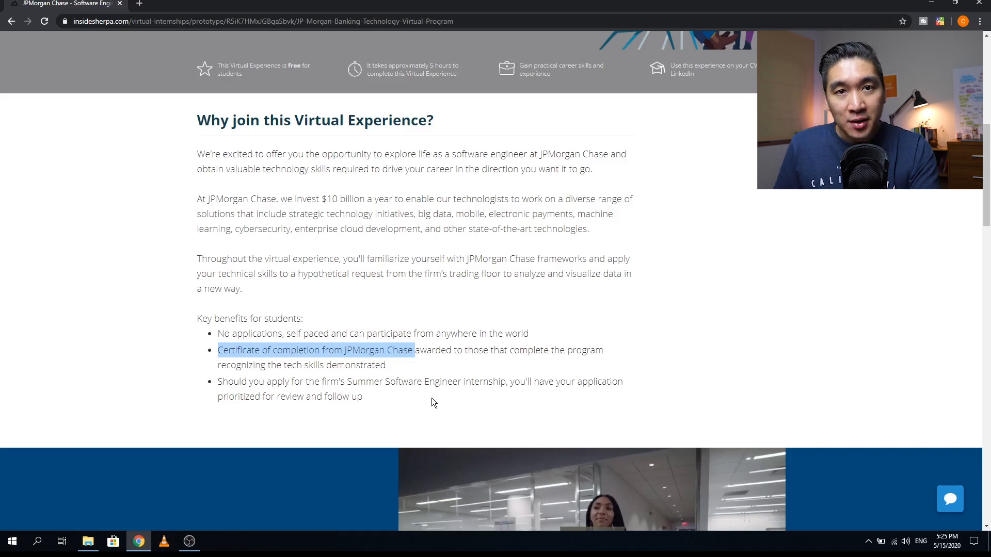
scroll("down", 3)
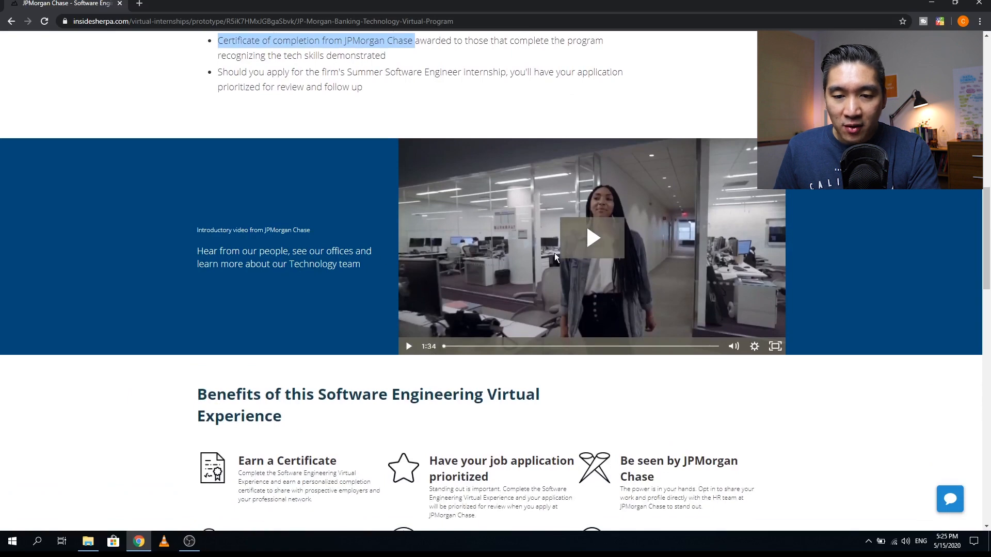
Scroll past the Benefits grid until the numbered 'What will you do' modules appear
scroll("down", 3)
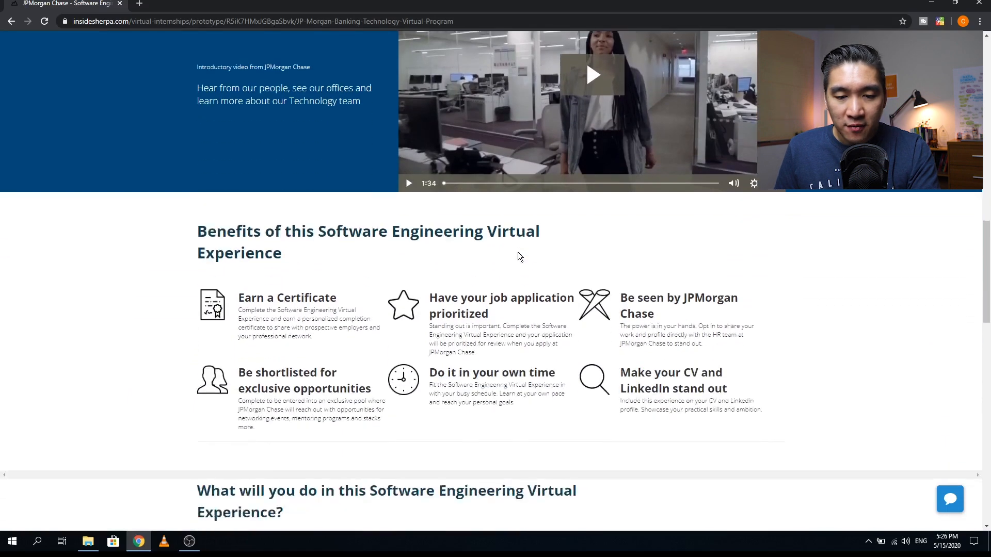
scroll("down", 3)
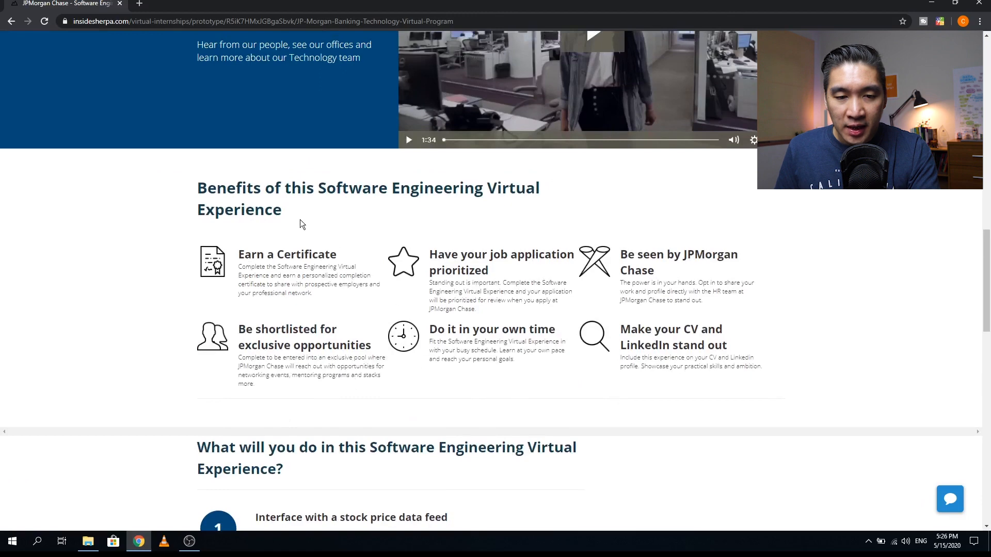
scroll("down", 3)
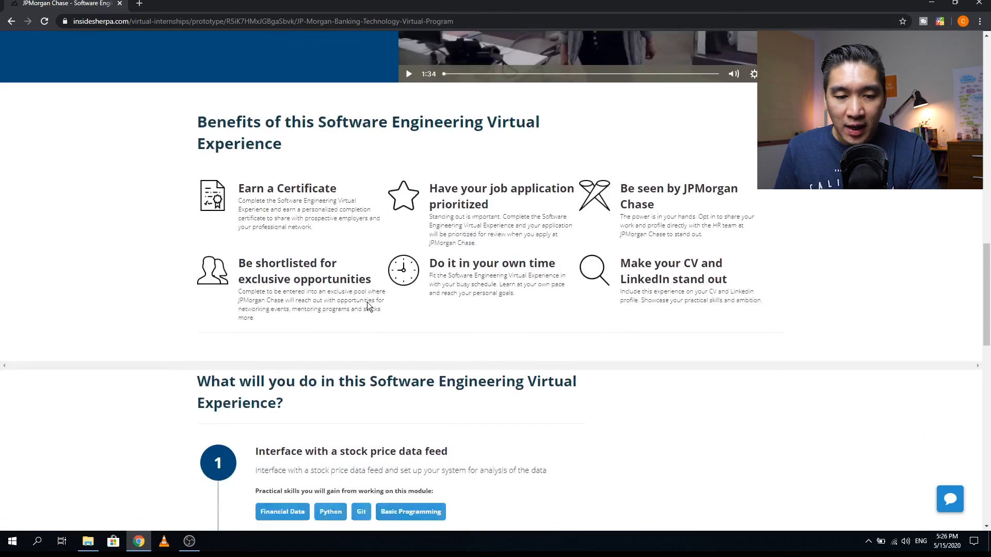
scroll("down", 3)
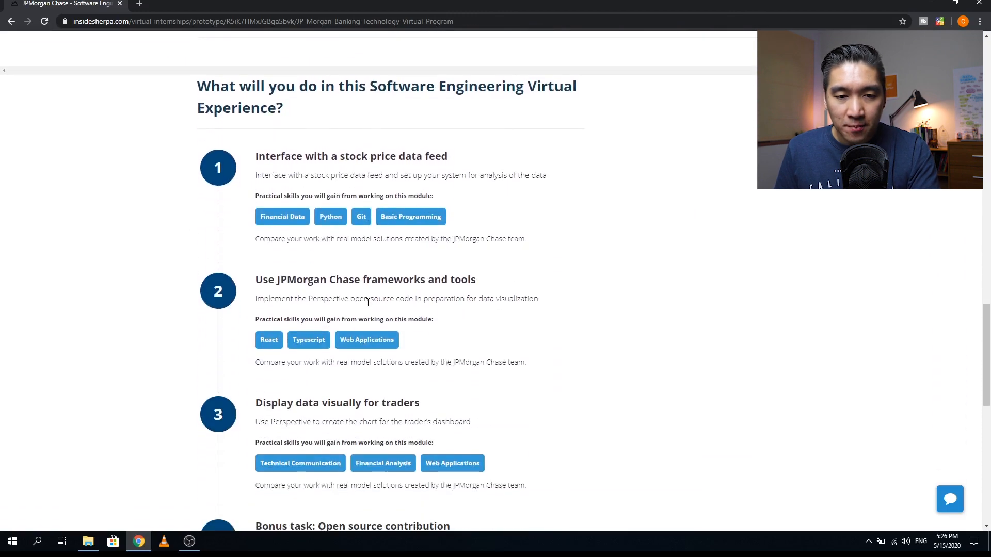
scroll("down", 3)
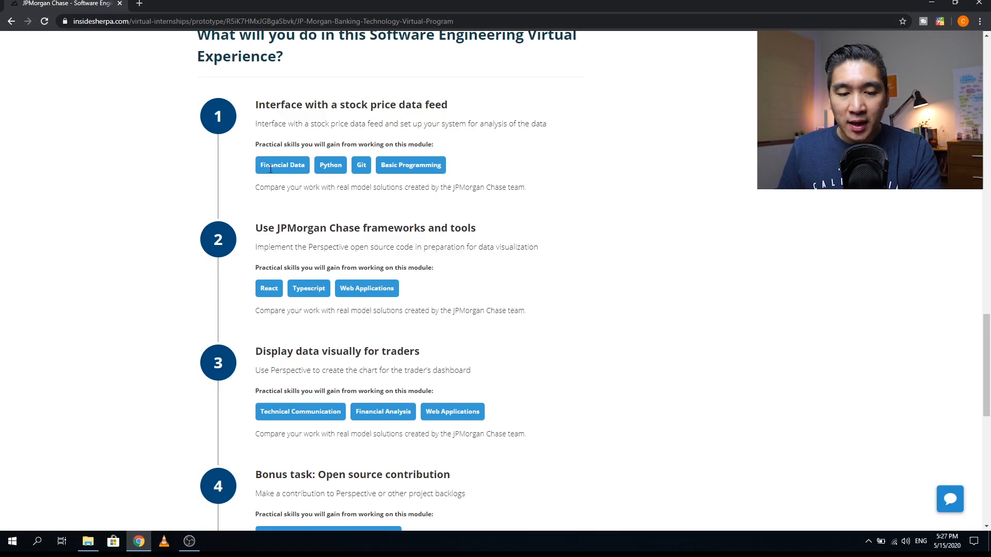
mouse_move(356, 175)
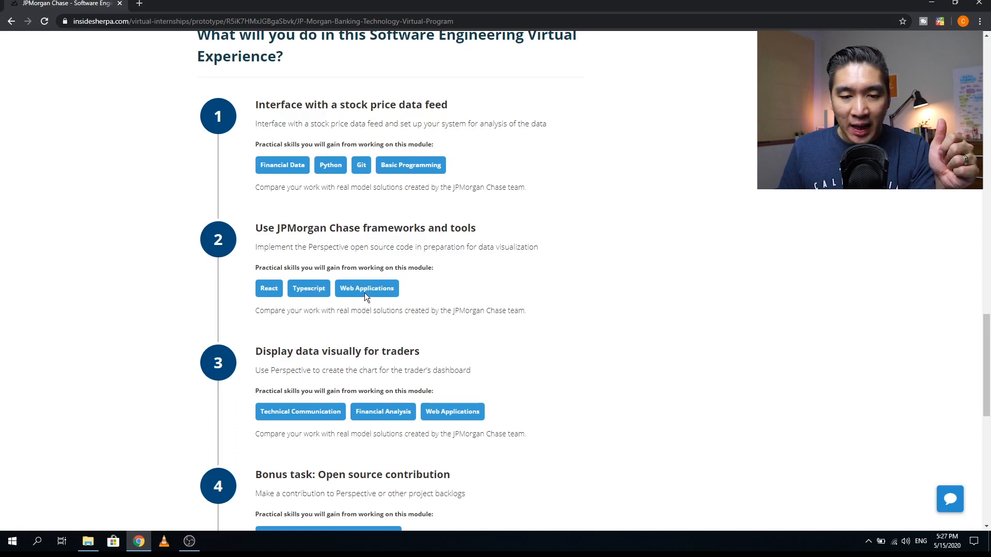
mouse_move(393, 306)
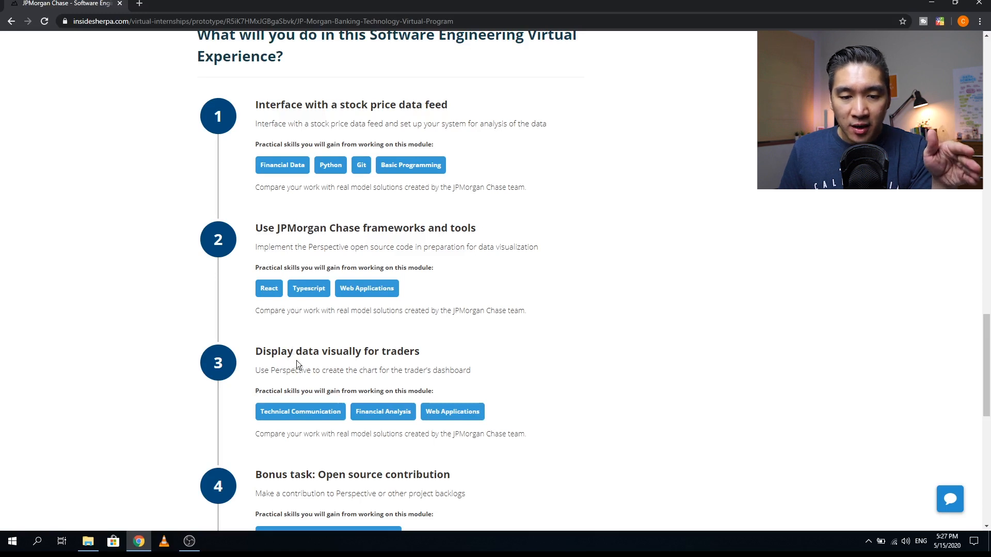
mouse_move(252, 353)
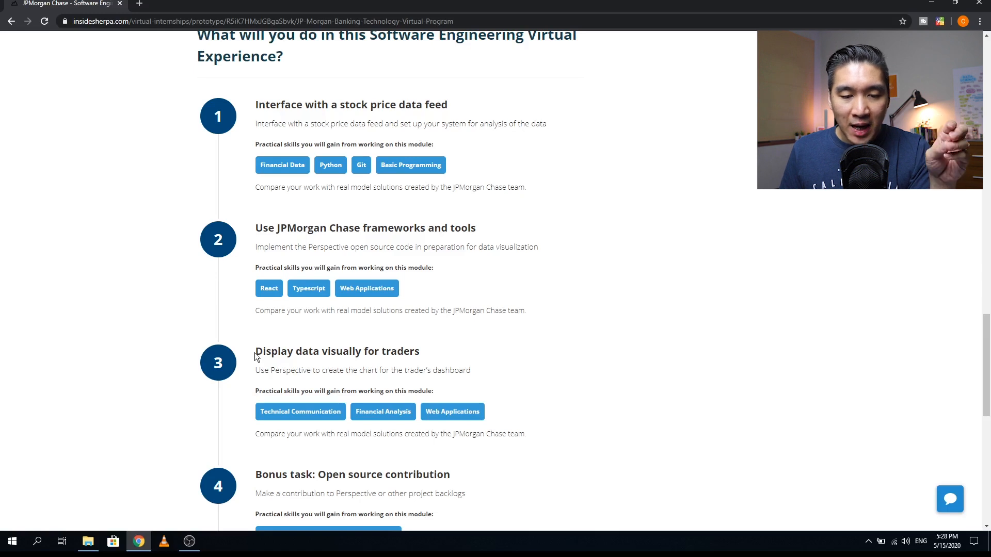
scroll("down", 3)
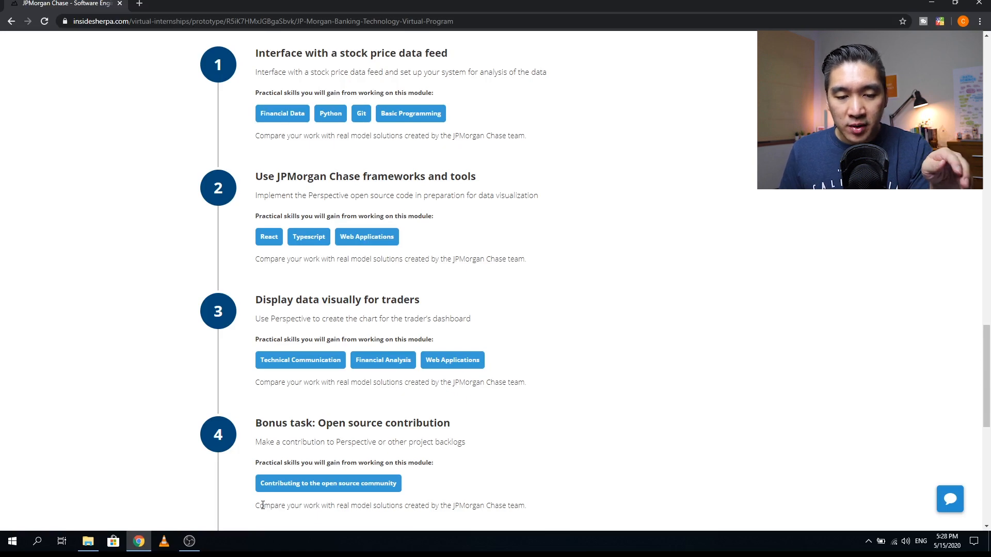
Scroll to the bonus open source task, 5-hour estimate and Register Now footer
scroll("down", 3)
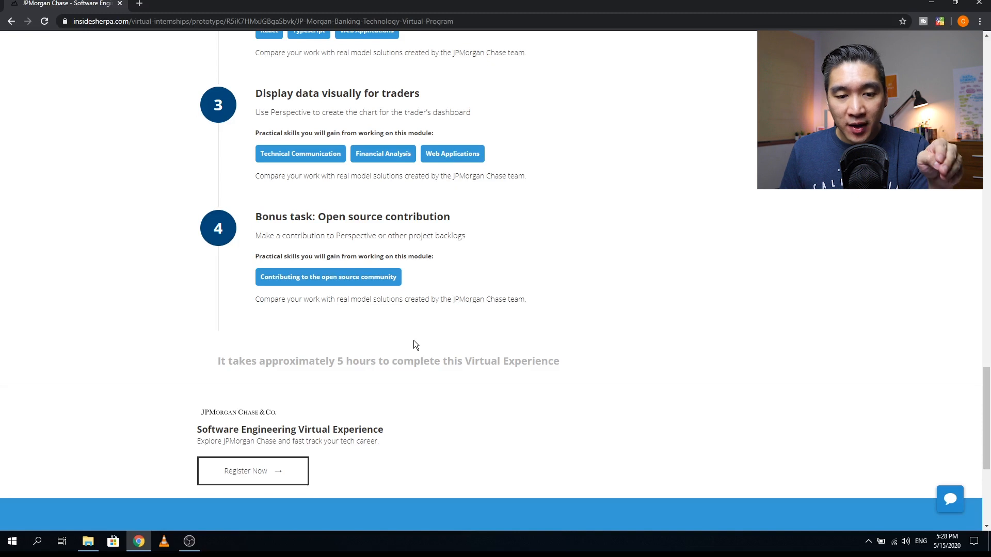
mouse_move(268, 422)
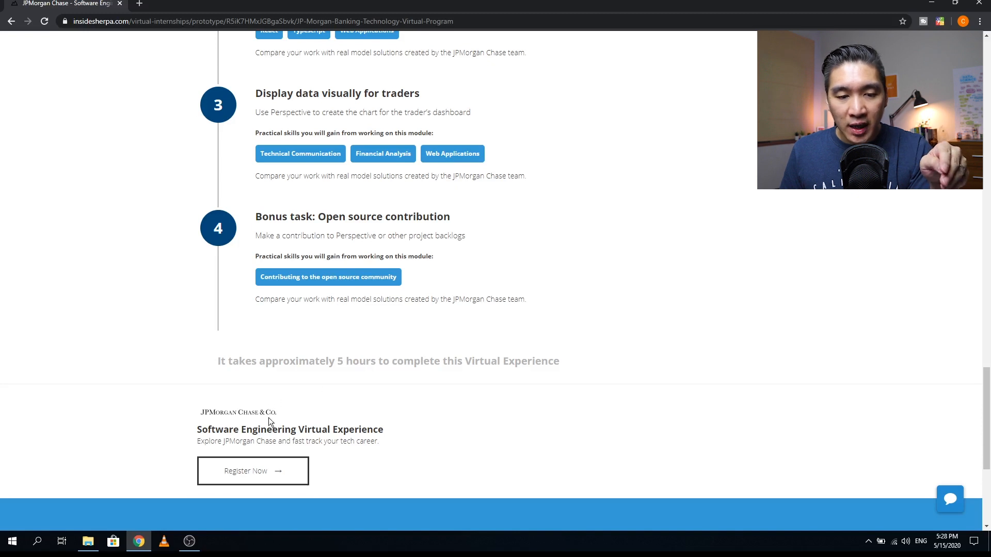
mouse_move(304, 440)
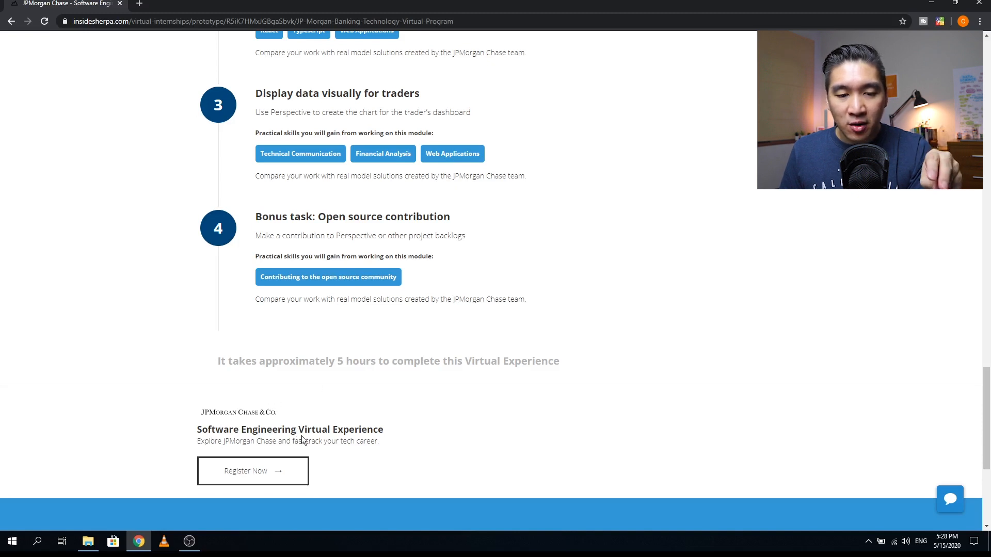